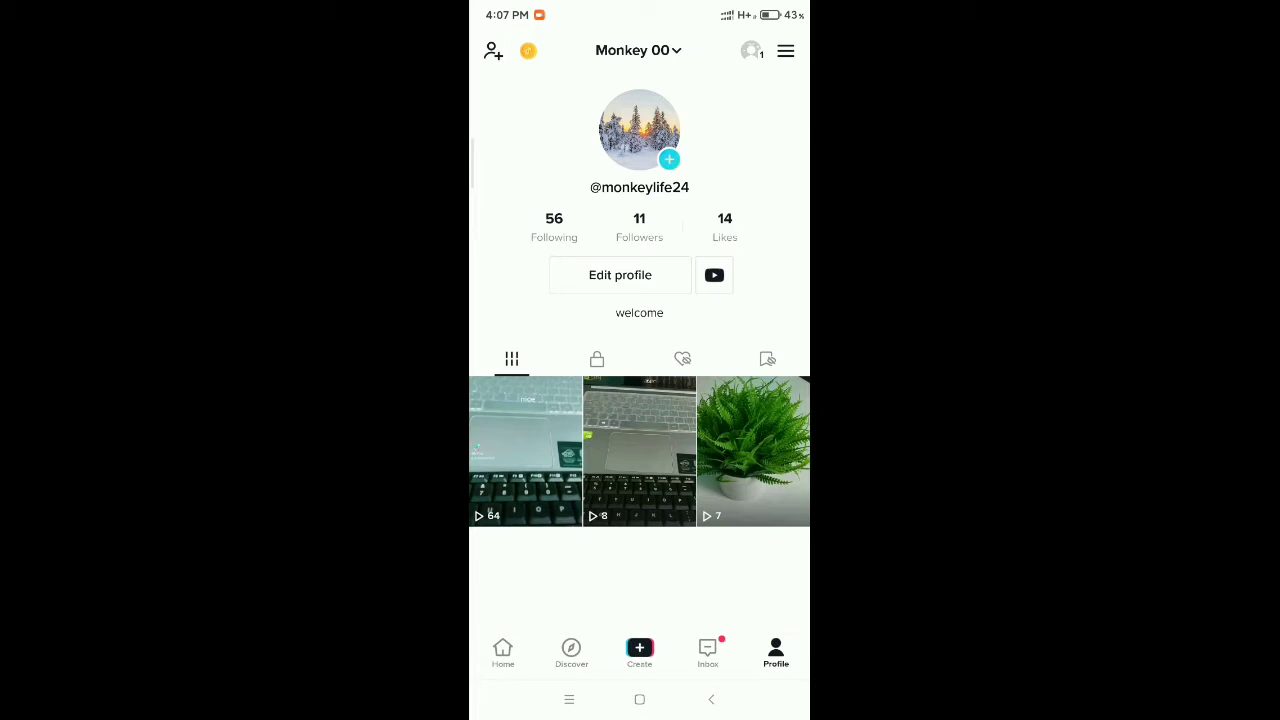
Open the keyboard video with 64 views, captioned "nice", from the profile grid
left_click(524, 450)
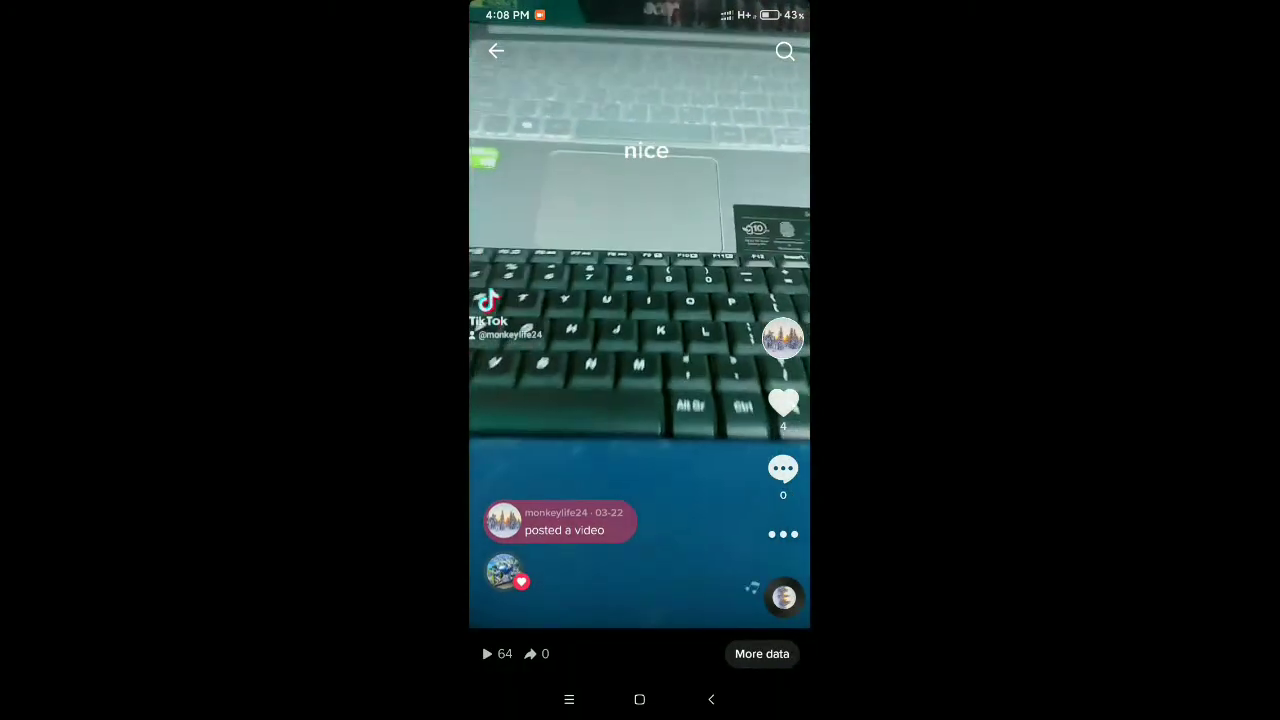
Save the "nice" keyboard video to the phone via the share options
left_click(640, 312)
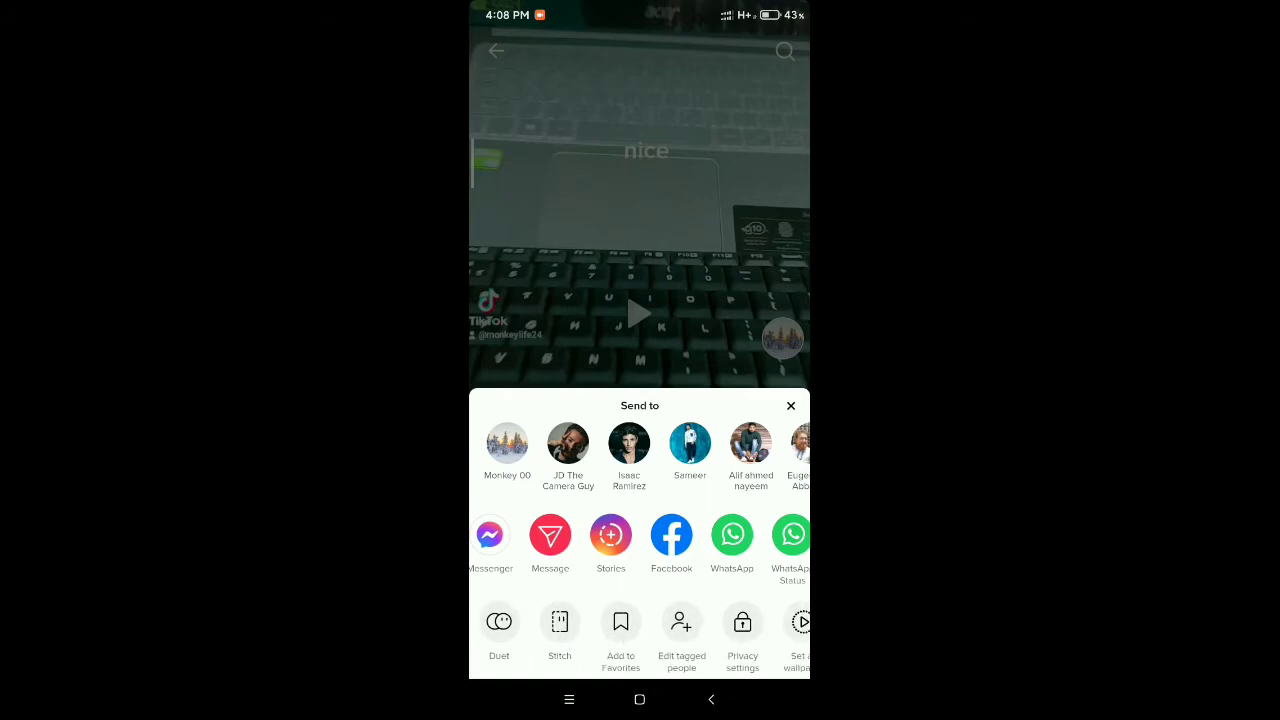
scroll("left", 3)
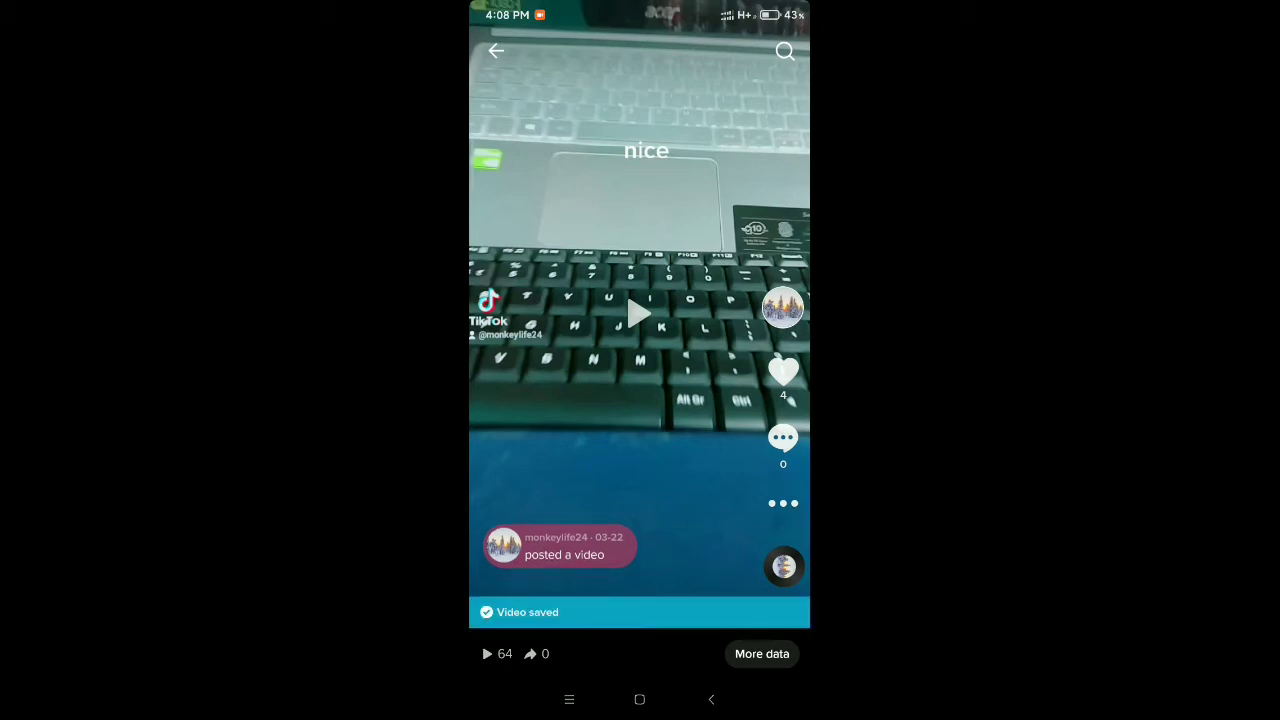
Start a new post from the profile and pick the saved keyboard video from the gallery
left_click(784, 568)
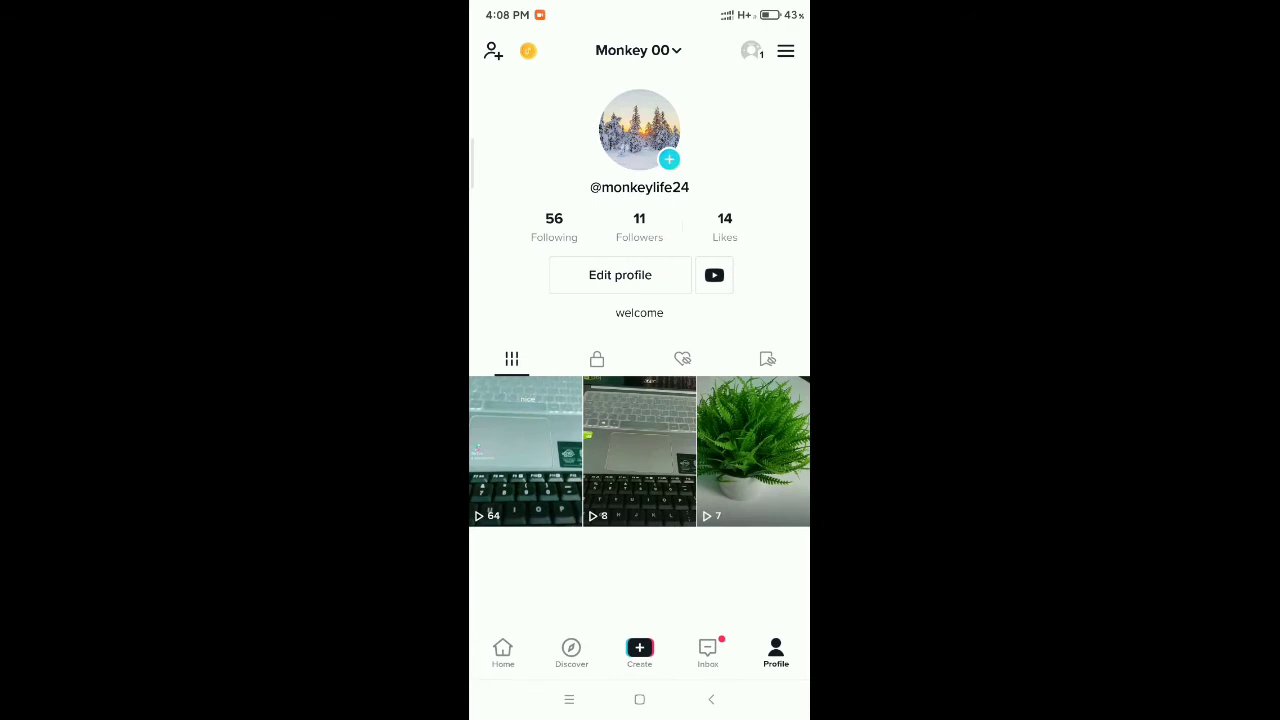
left_click(640, 648)
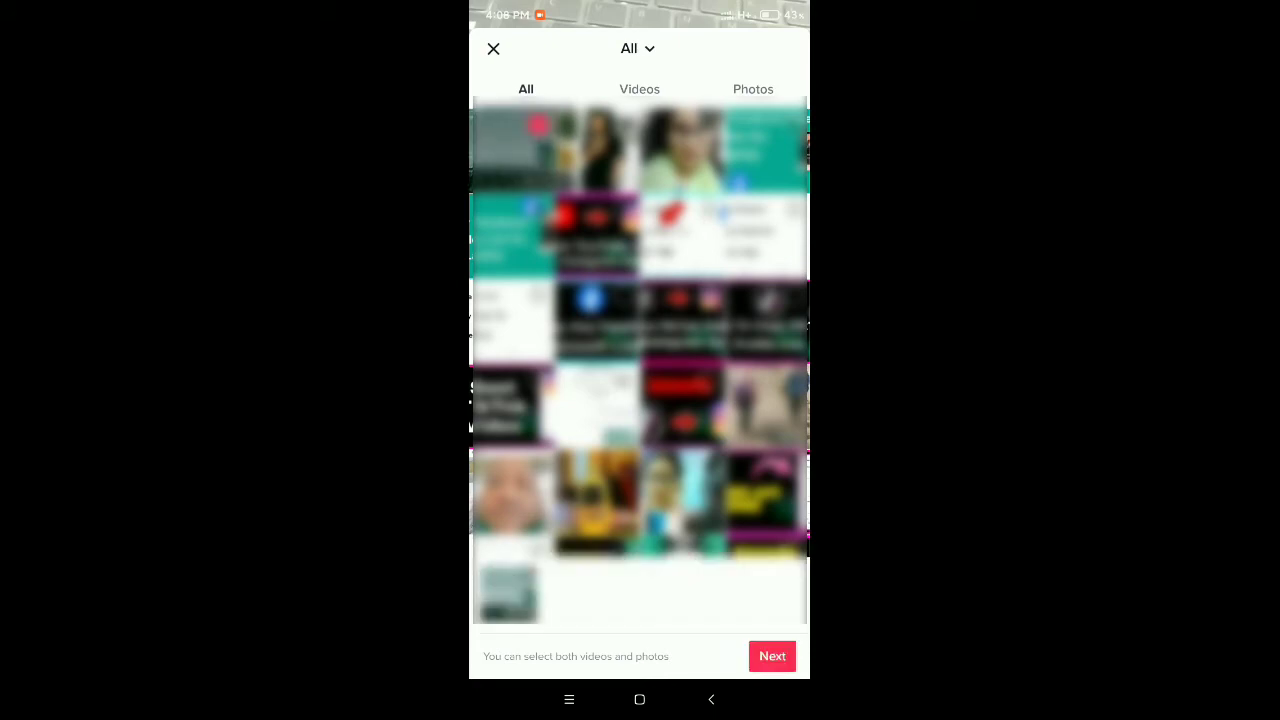
left_click(772, 656)
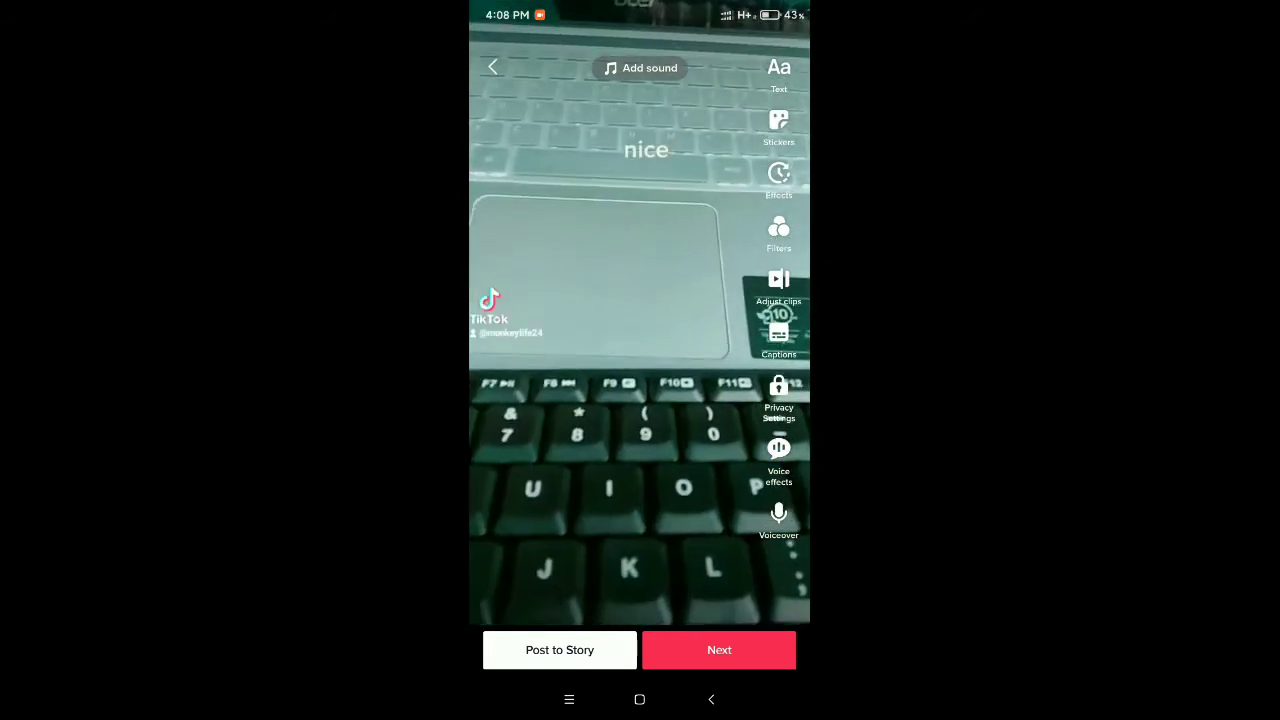
Enter the caption "my new video" on the post details screen
left_click(720, 650)
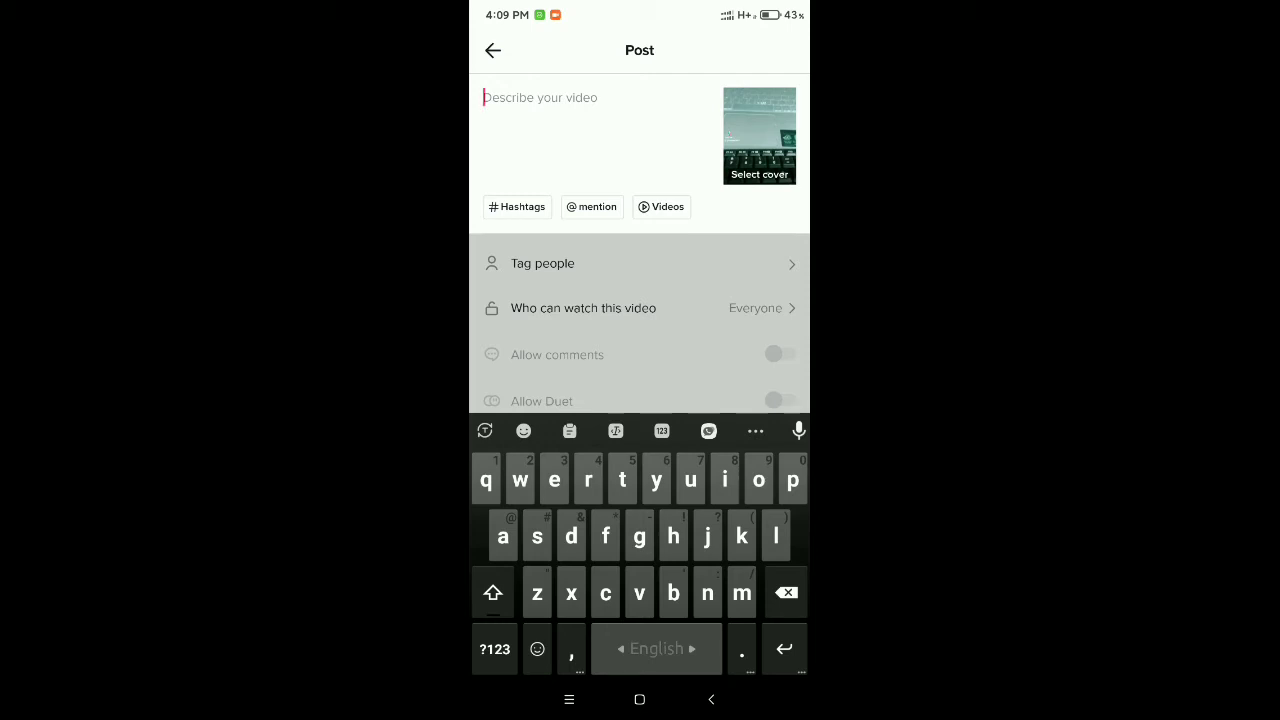
left_click(740, 592)
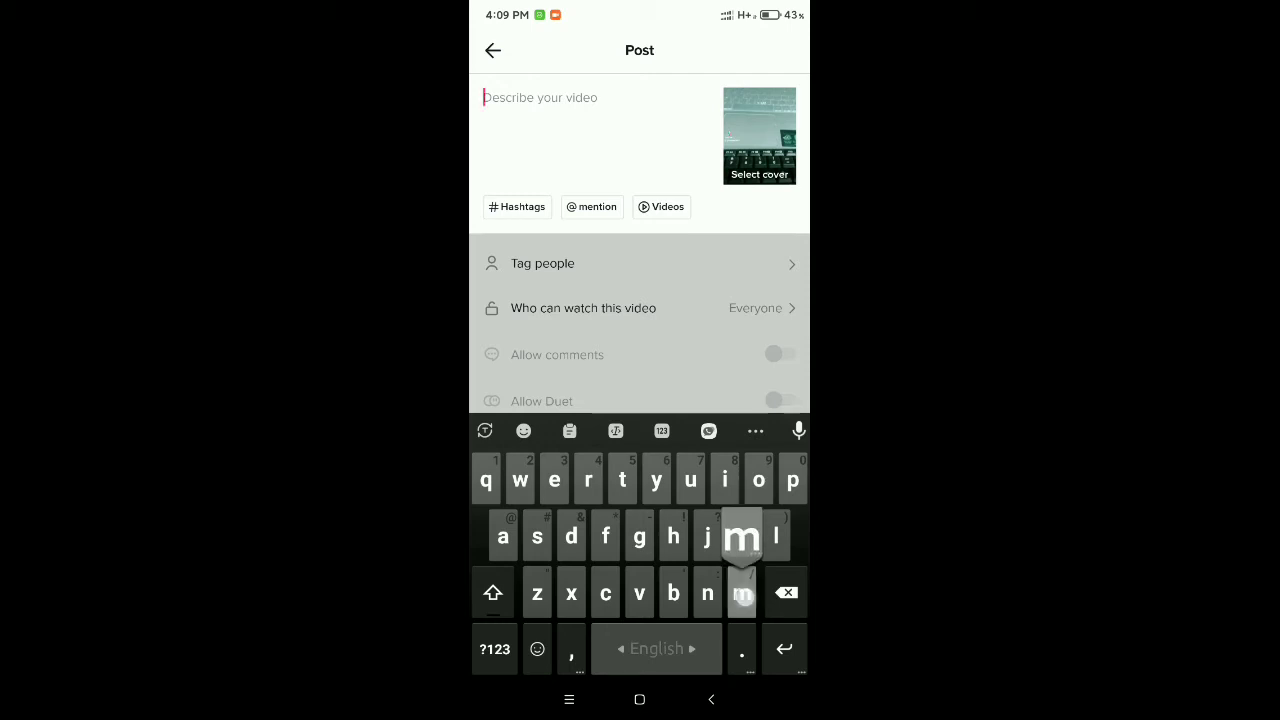
type("my new")
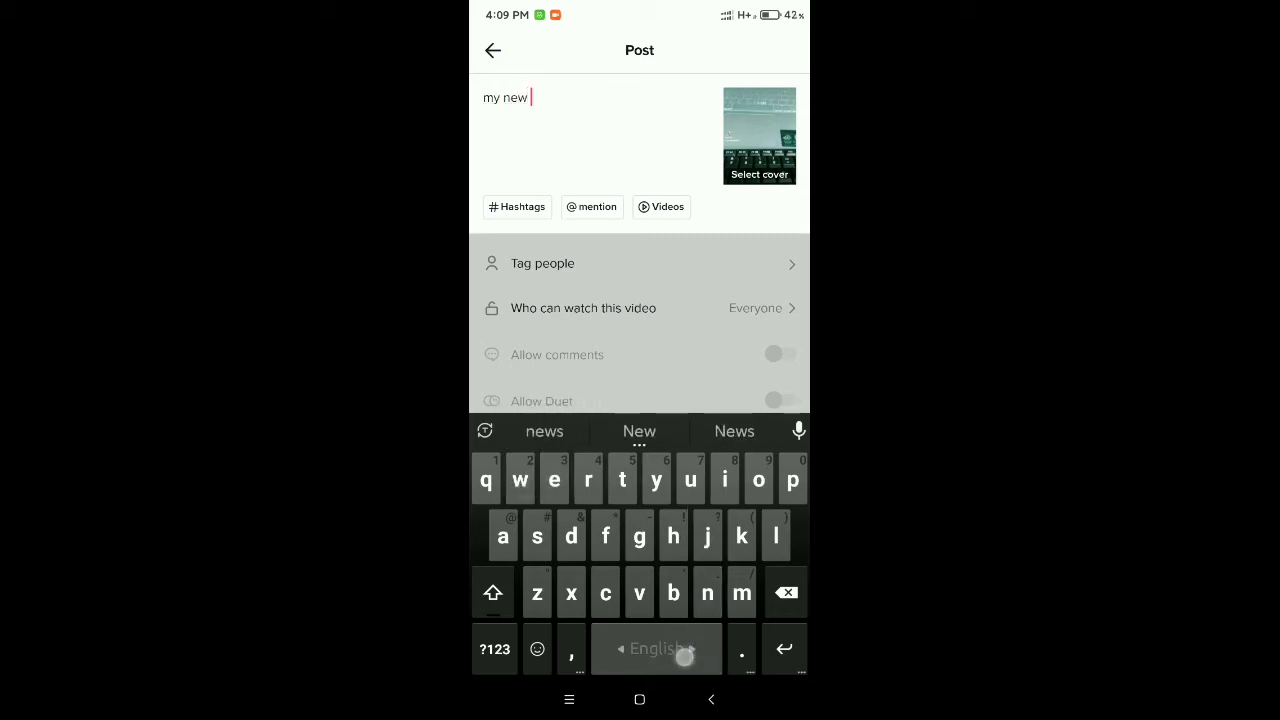
type("vide")
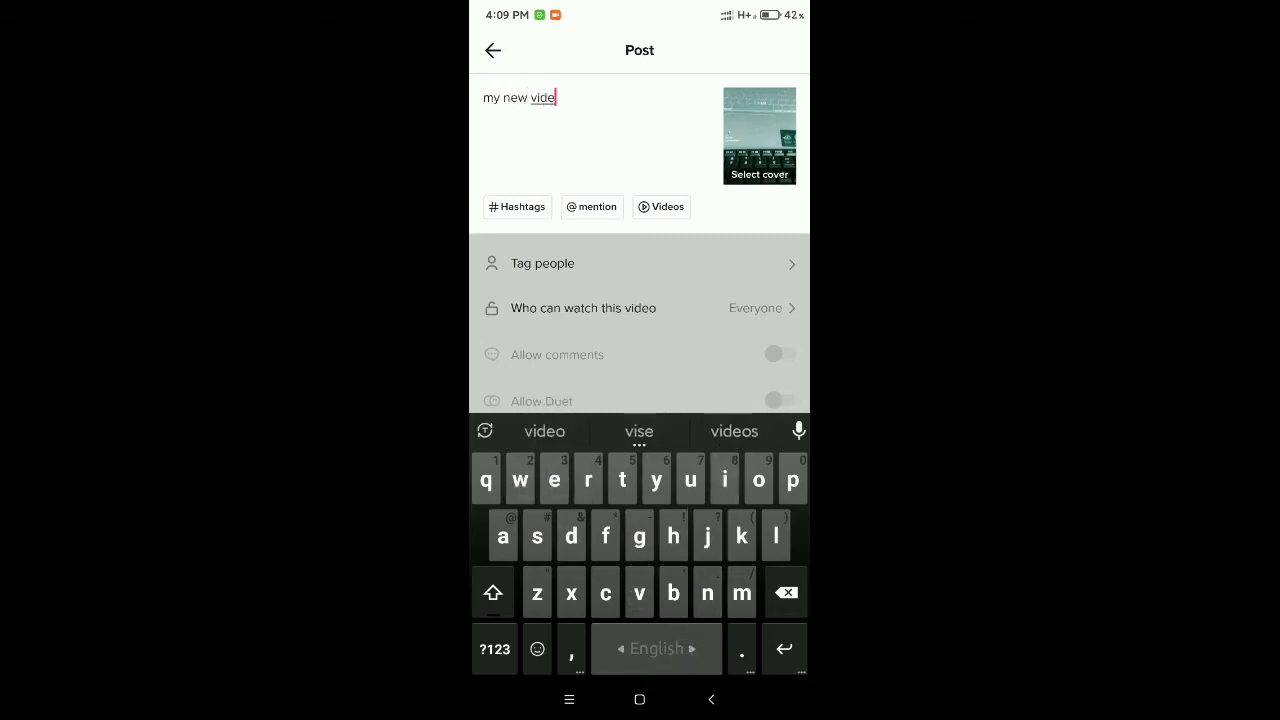
type("o")
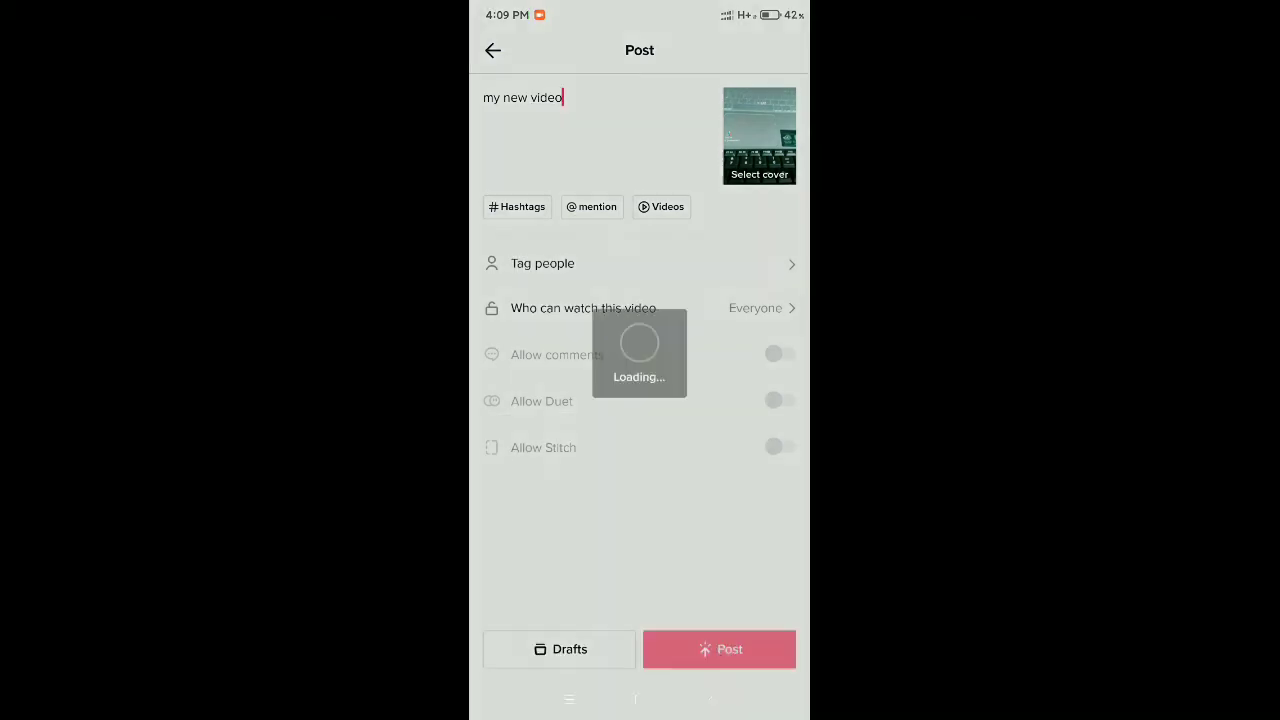
Post the re-uploaded video and return to the profile grid
left_click(718, 648)
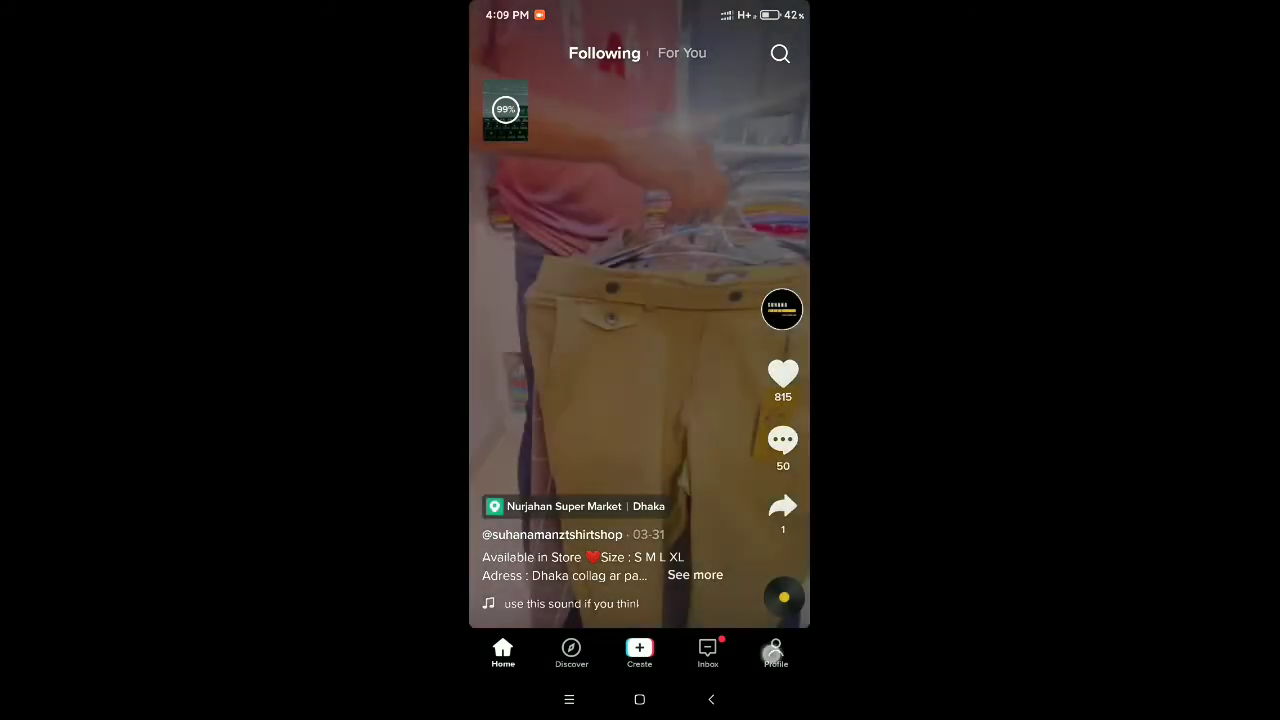
left_click(776, 656)
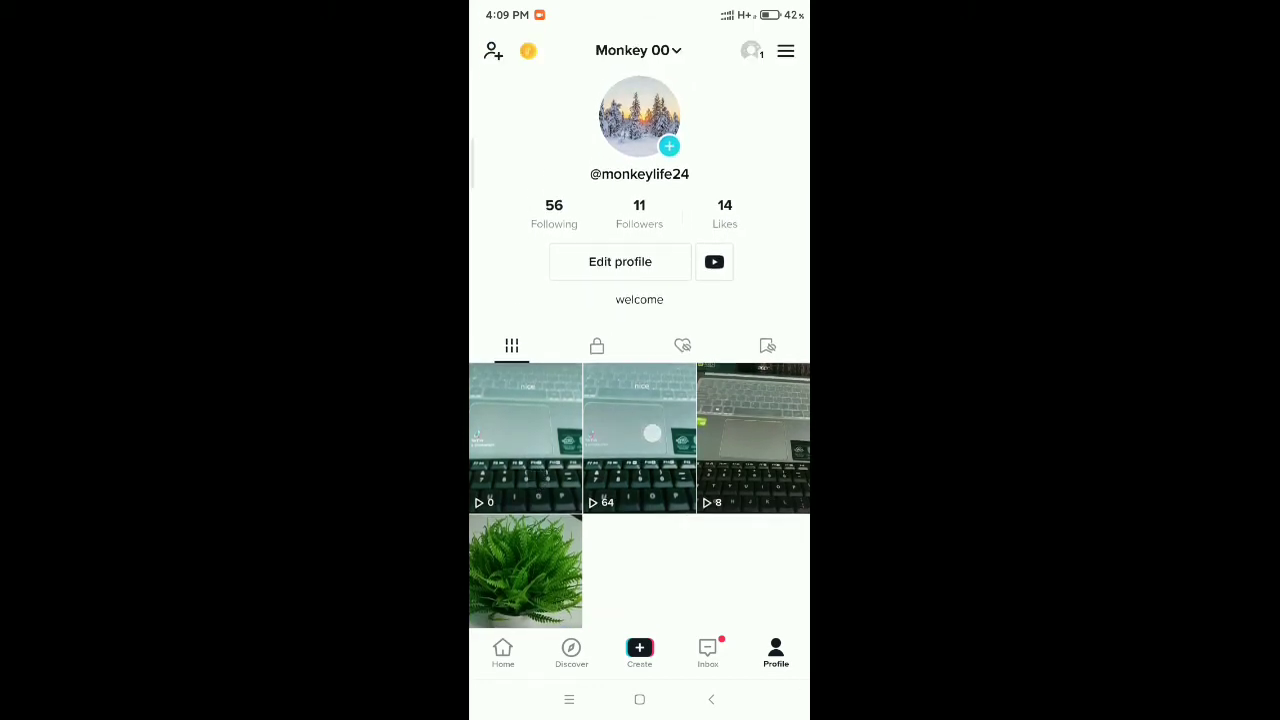
Open the old 64-view keyboard video and choose Delete to bring up the confirmation prompt
scroll("up", 3)
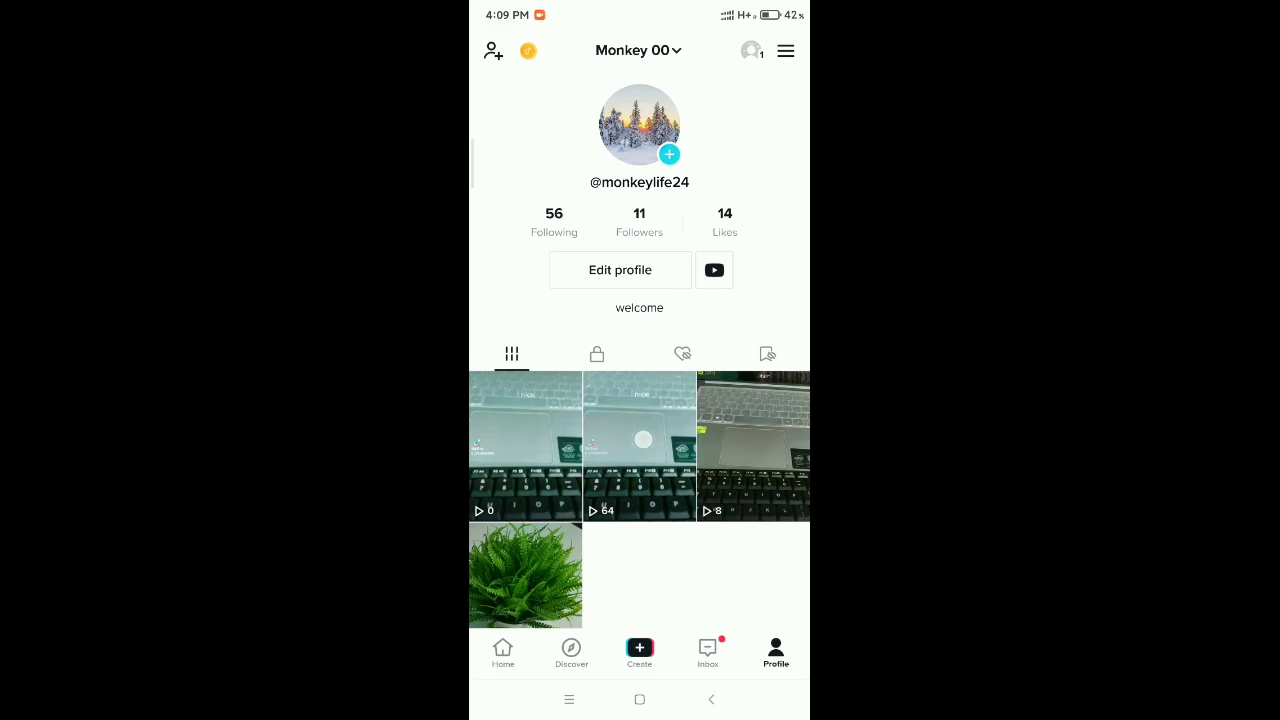
left_click(640, 448)
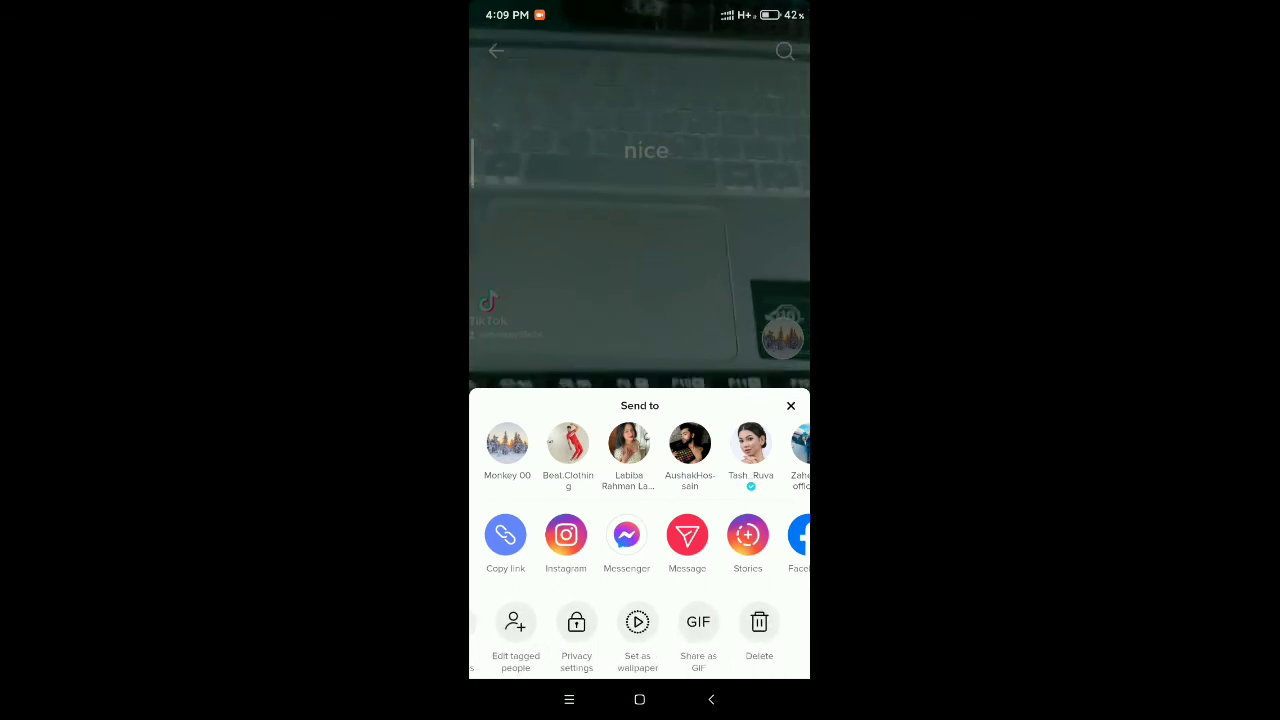
left_click(760, 622)
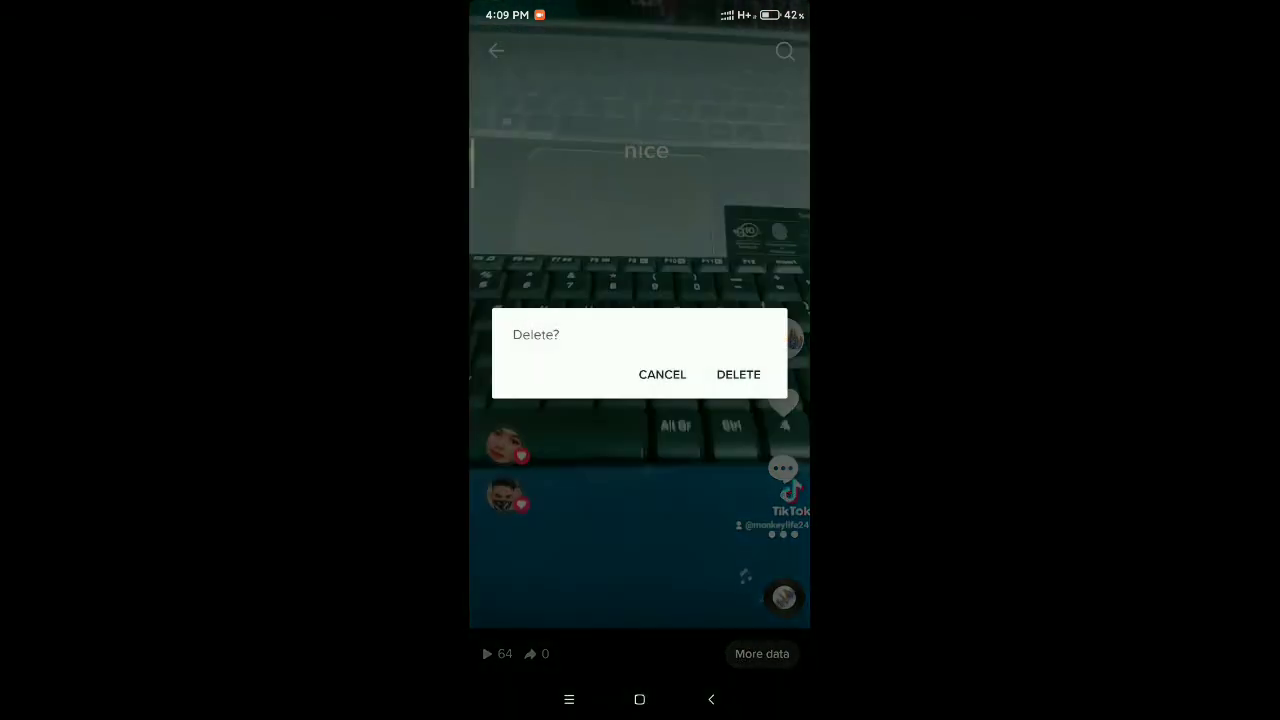